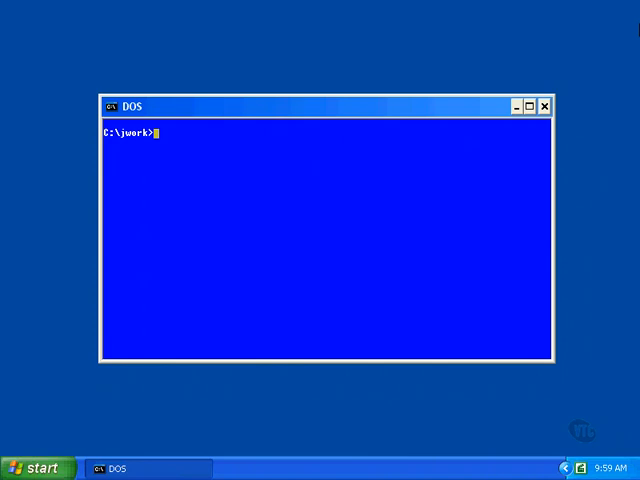
Step: Open LabelChoice.java in vi from the C:\javak> prompt
text(vi)
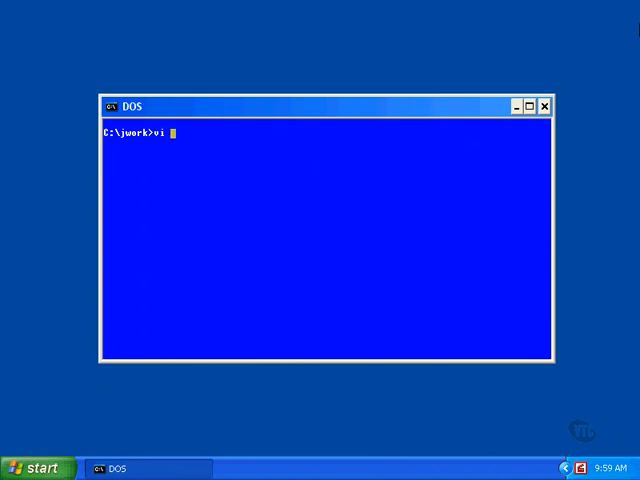
text(LabelChoi)
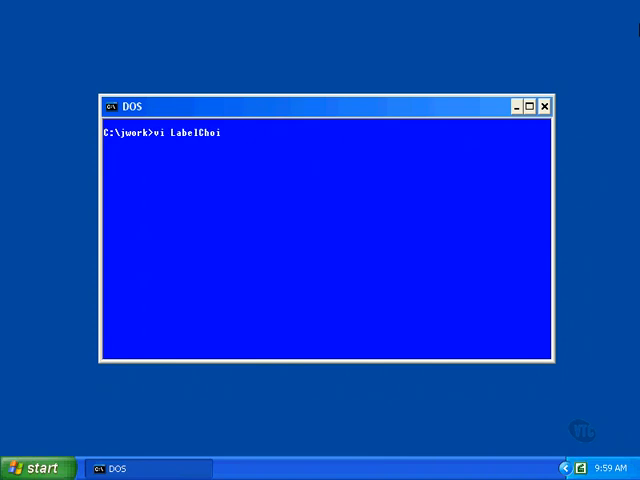
key(Return)
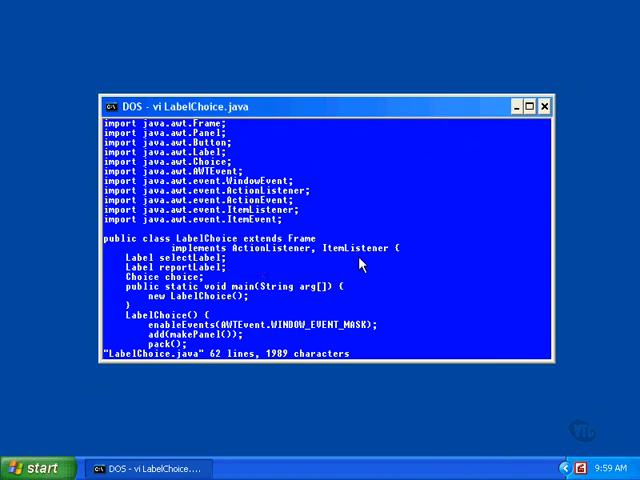
mouse_move(304, 262)
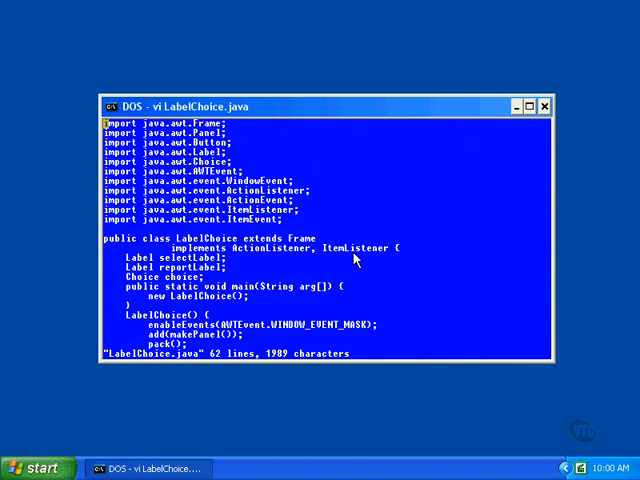
mouse_move(128, 234)
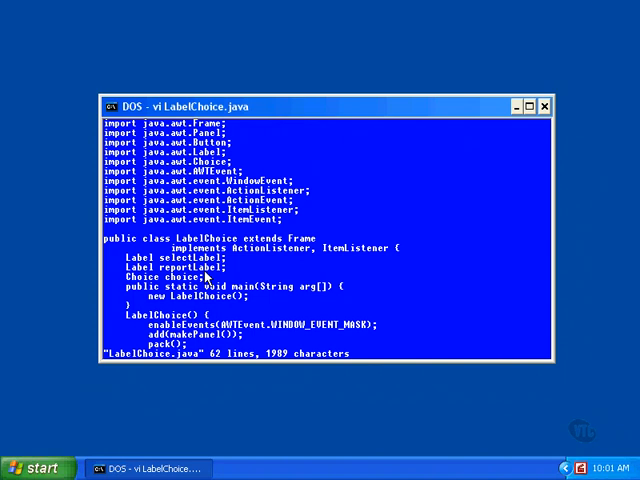
Step: Scroll down to the makePanel() method with the weekday choice, Report button and labels
scroll(down, 3)
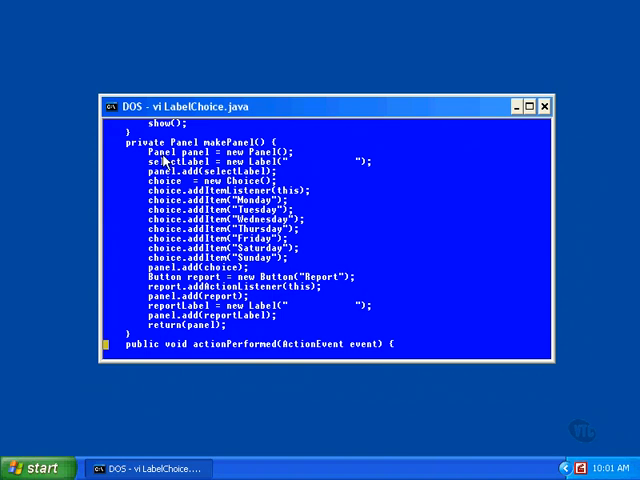
mouse_move(230, 160)
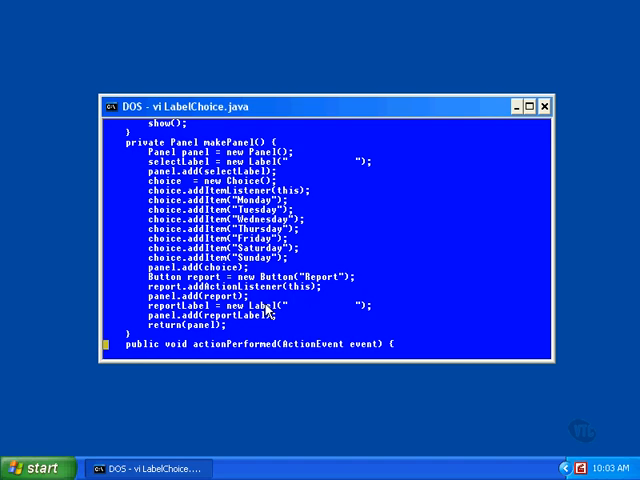
mouse_move(228, 330)
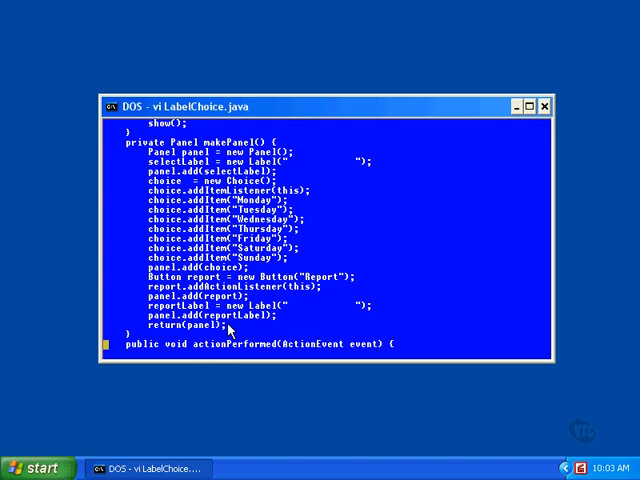
Step: Scroll through the actionPerformed, itemStateChanged and processWindowEvent handlers
scroll(down, 3)
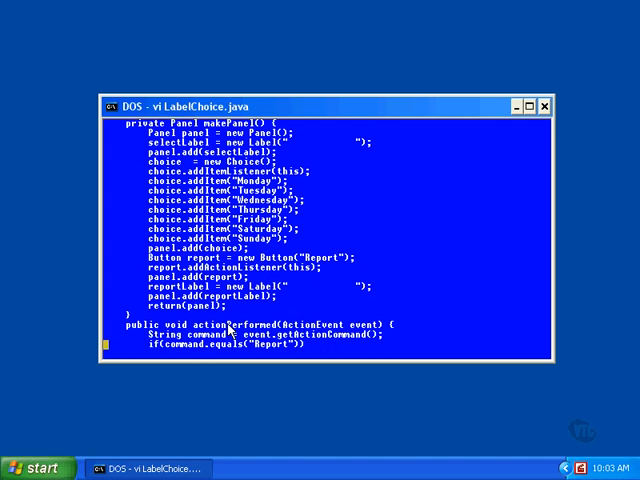
scroll(down, 3)
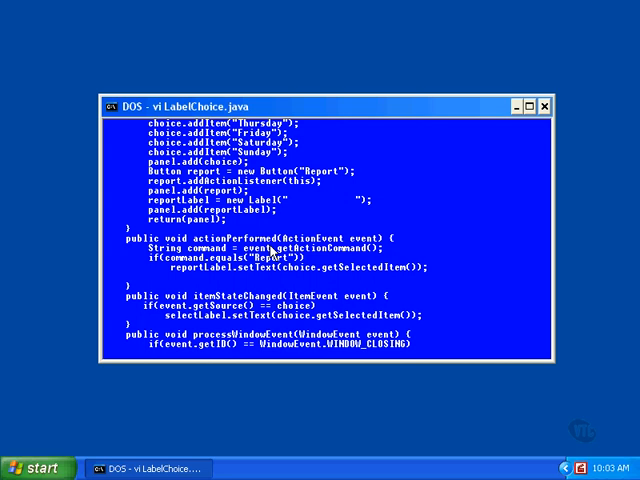
mouse_move(292, 282)
text(ja)
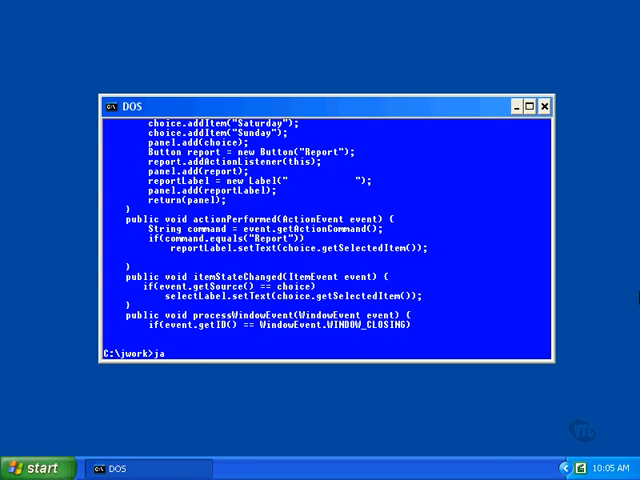
Step: Compile LabelChoice.java with javac and run it with java LabelChoice
text(vac LabelChoice.java)
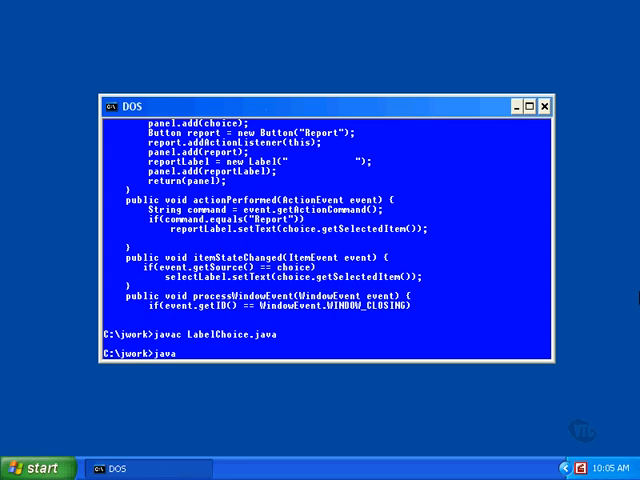
text(LabelChoi)
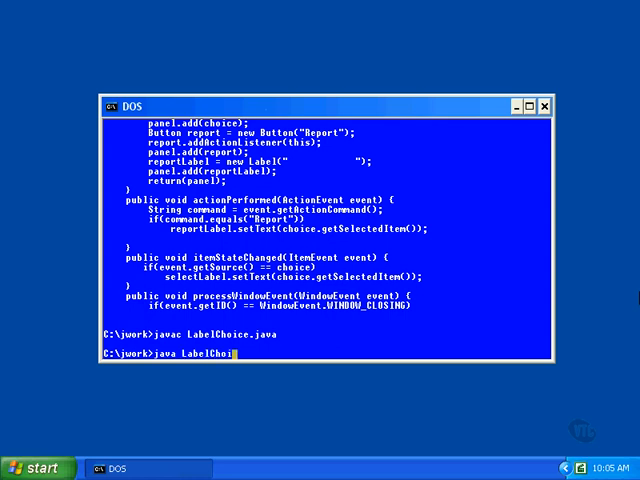
key(Return)
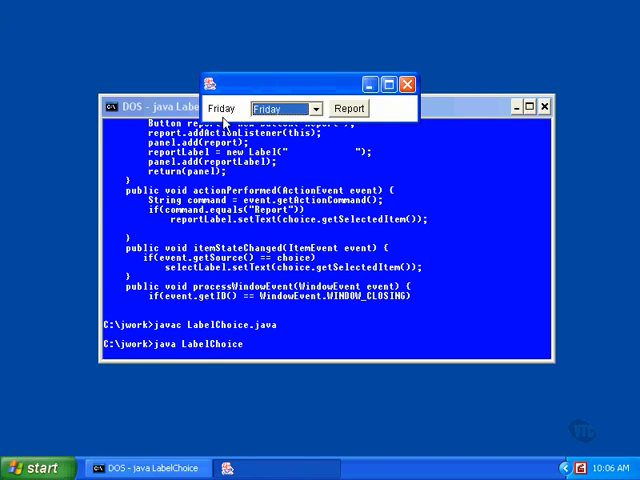
Step: Choose Tuesday, then Sunday in the weekday Choice and report Sunday in the second label
click(316, 108)
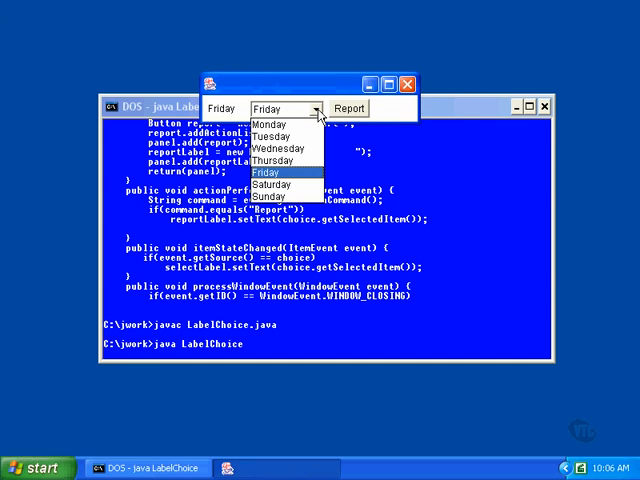
click(284, 136)
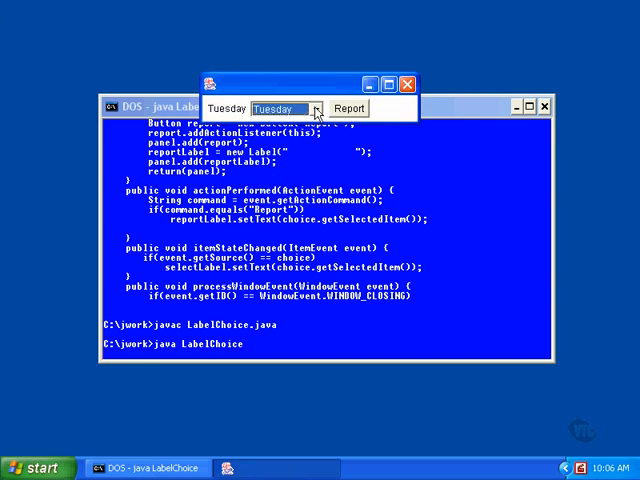
click(318, 108)
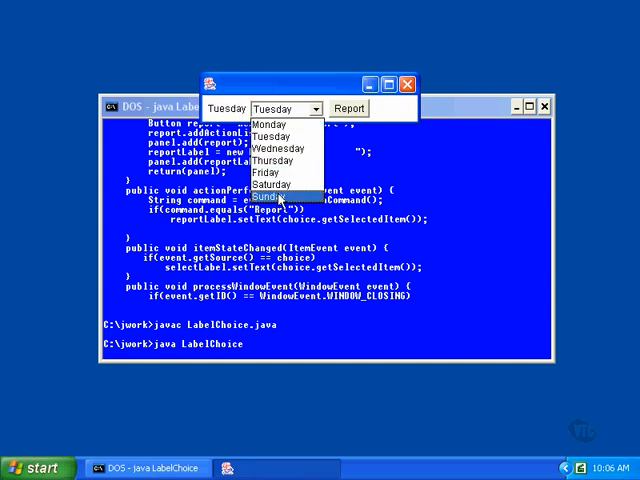
click(288, 196)
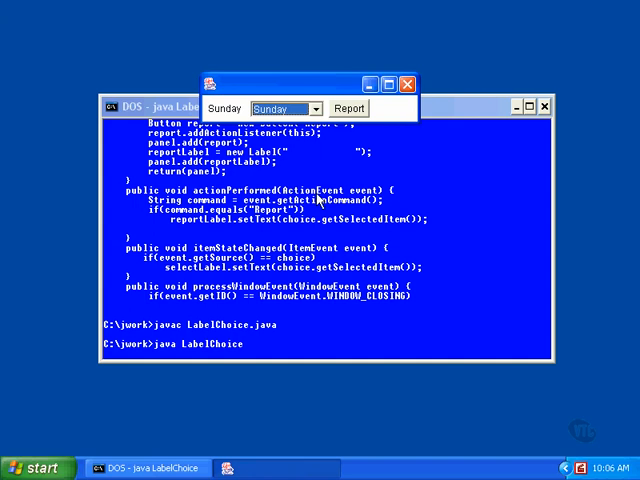
mouse_move(392, 126)
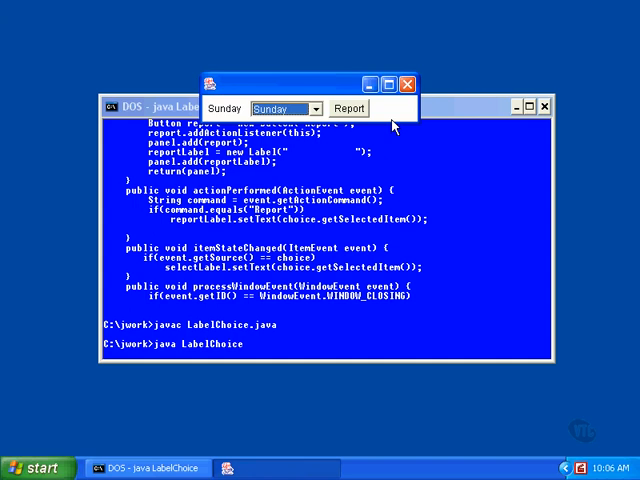
click(348, 108)
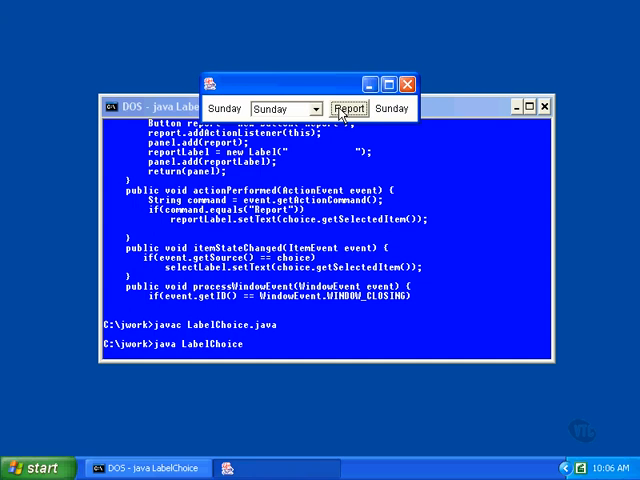